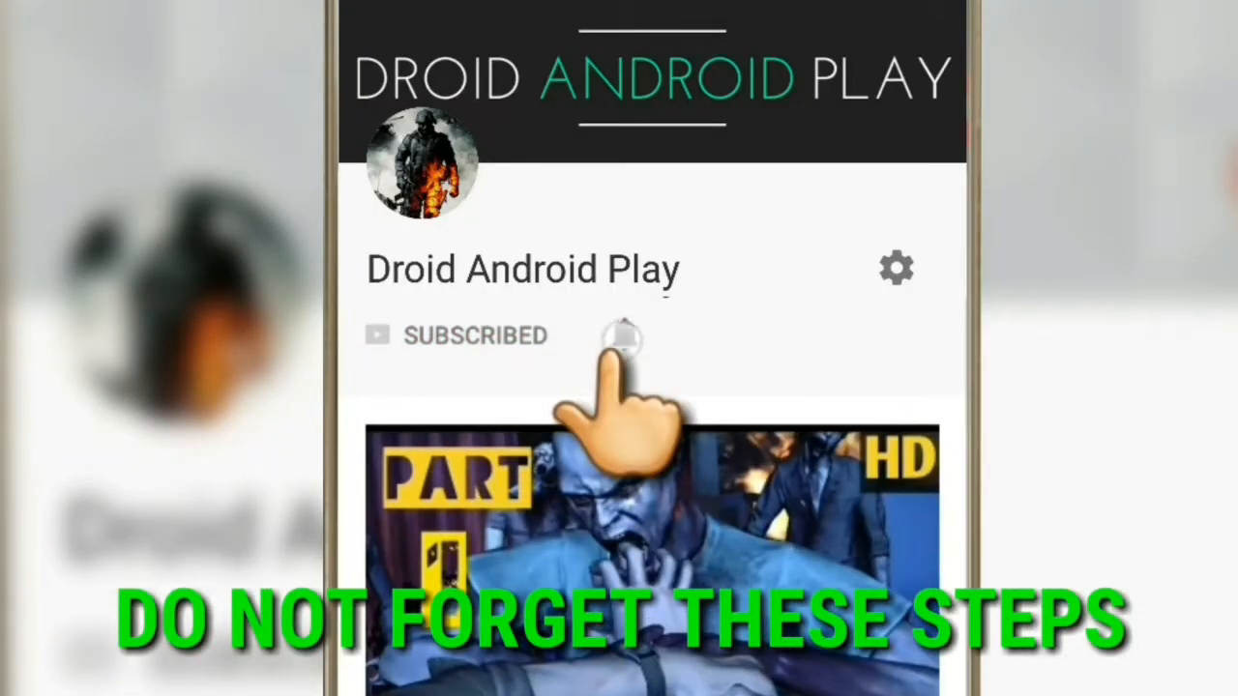
Launch the WhatsApp video status app and browse down the All status feed
click(624, 335)
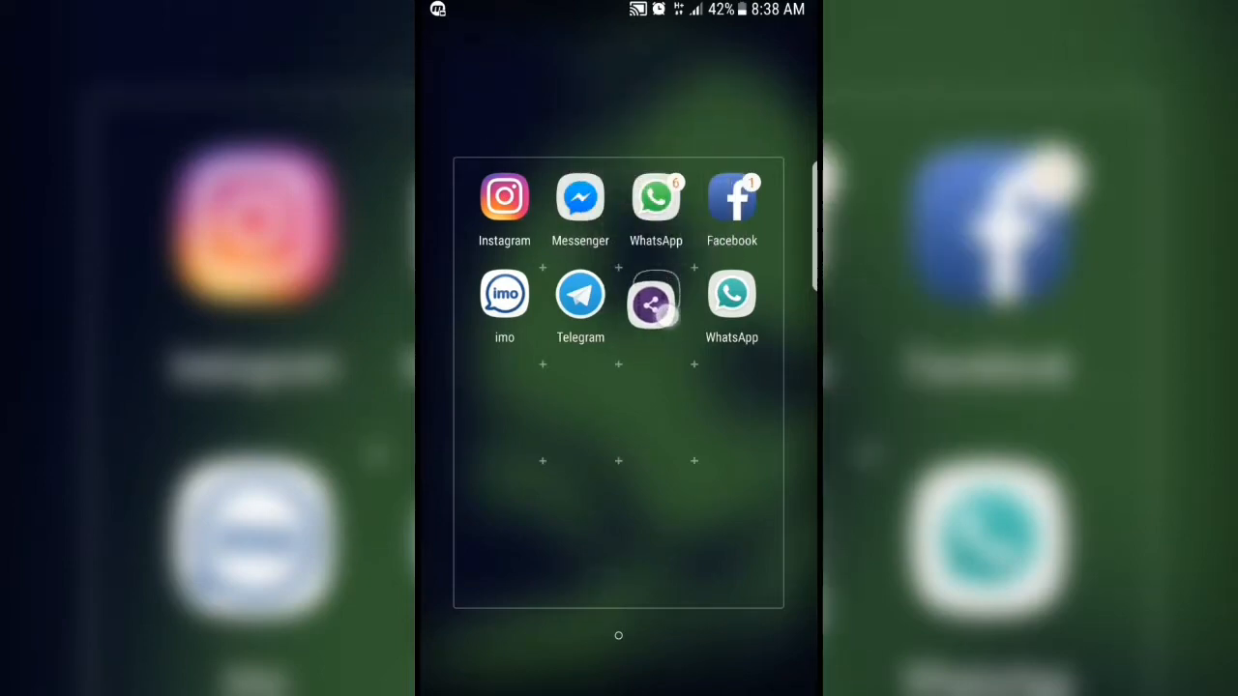
click(653, 293)
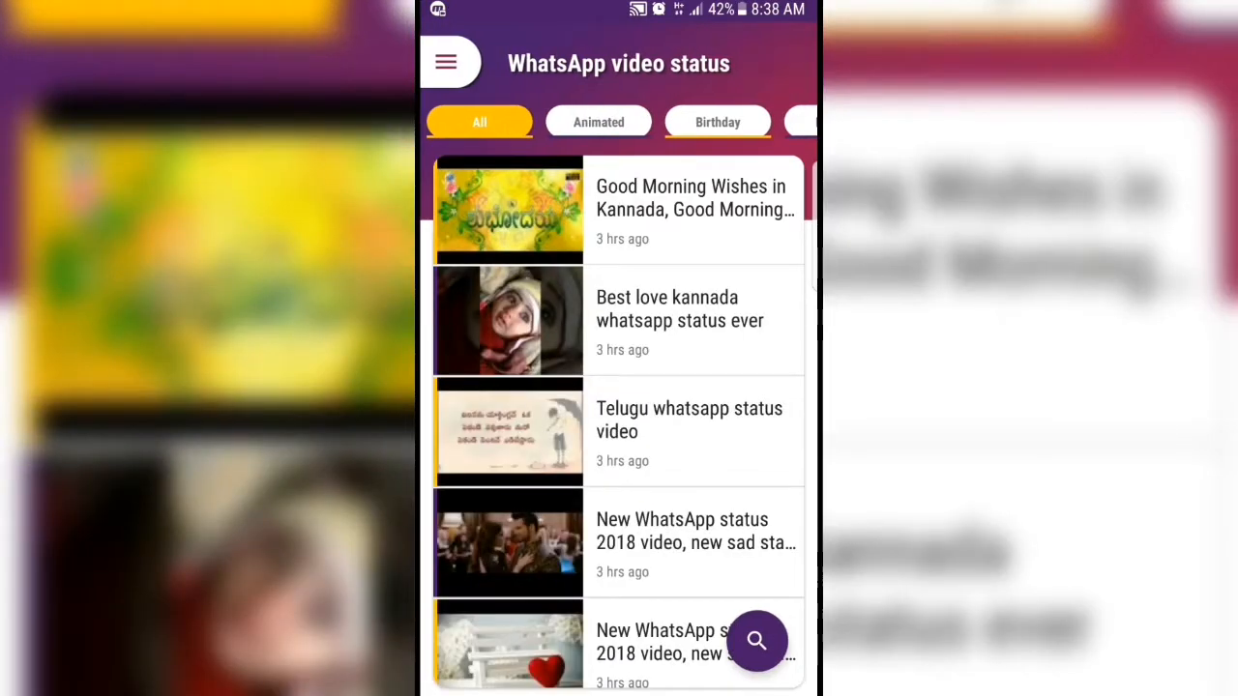
scroll(down, 3)
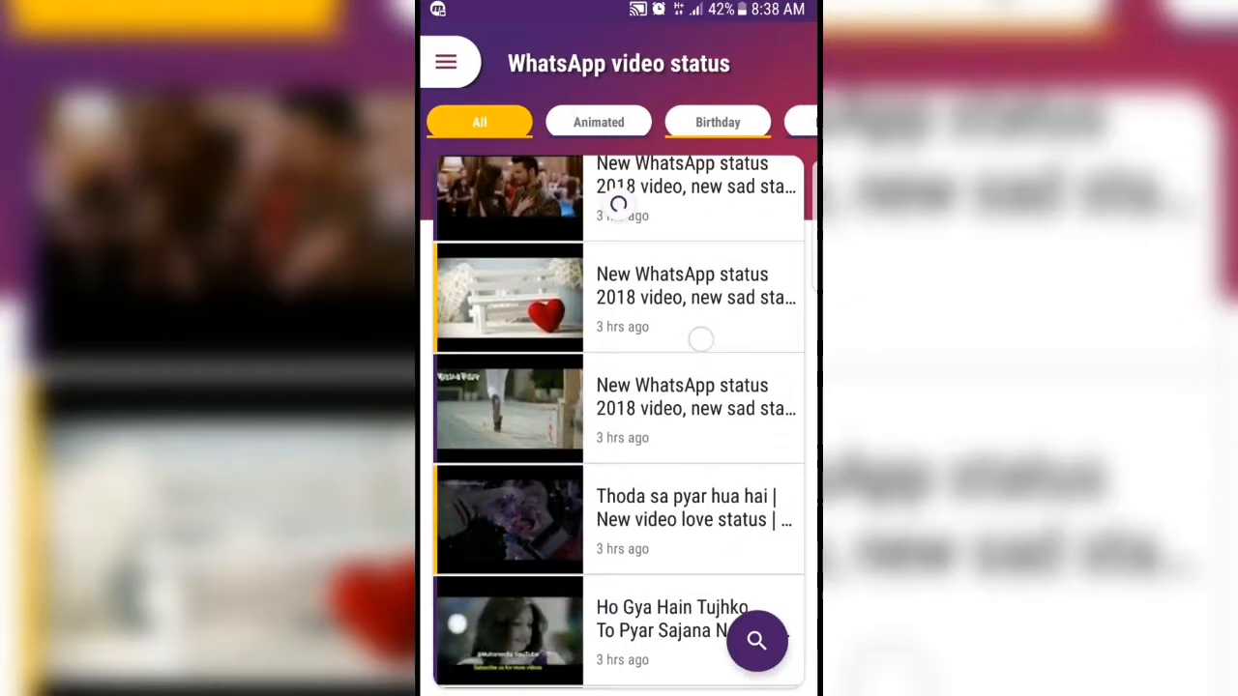
scroll(down, 3)
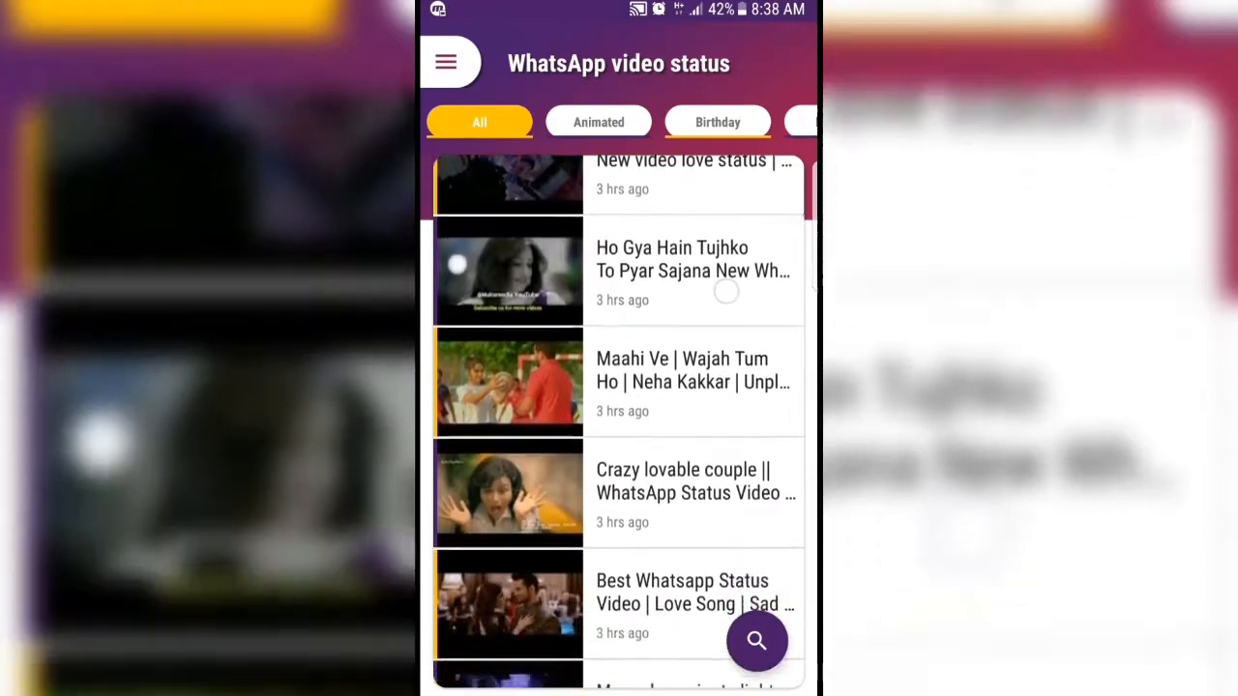
scroll(down, 3)
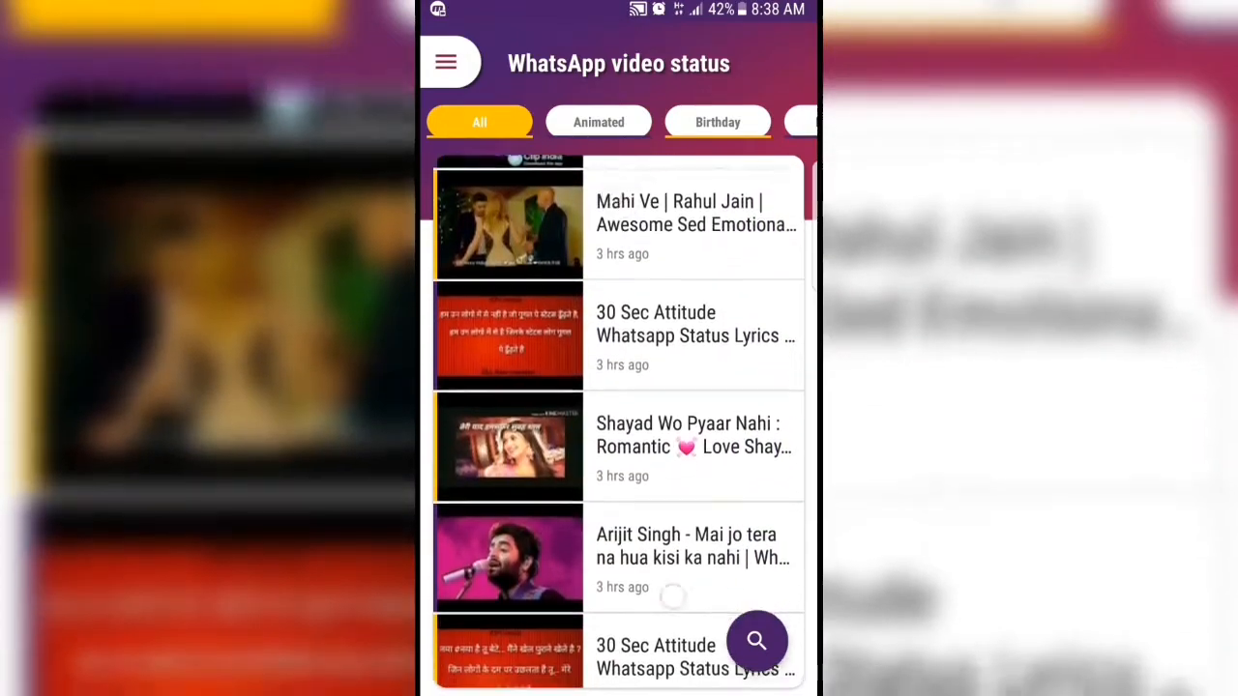
Switch to the Animated statuses category and bring up the video search screen
click(597, 122)
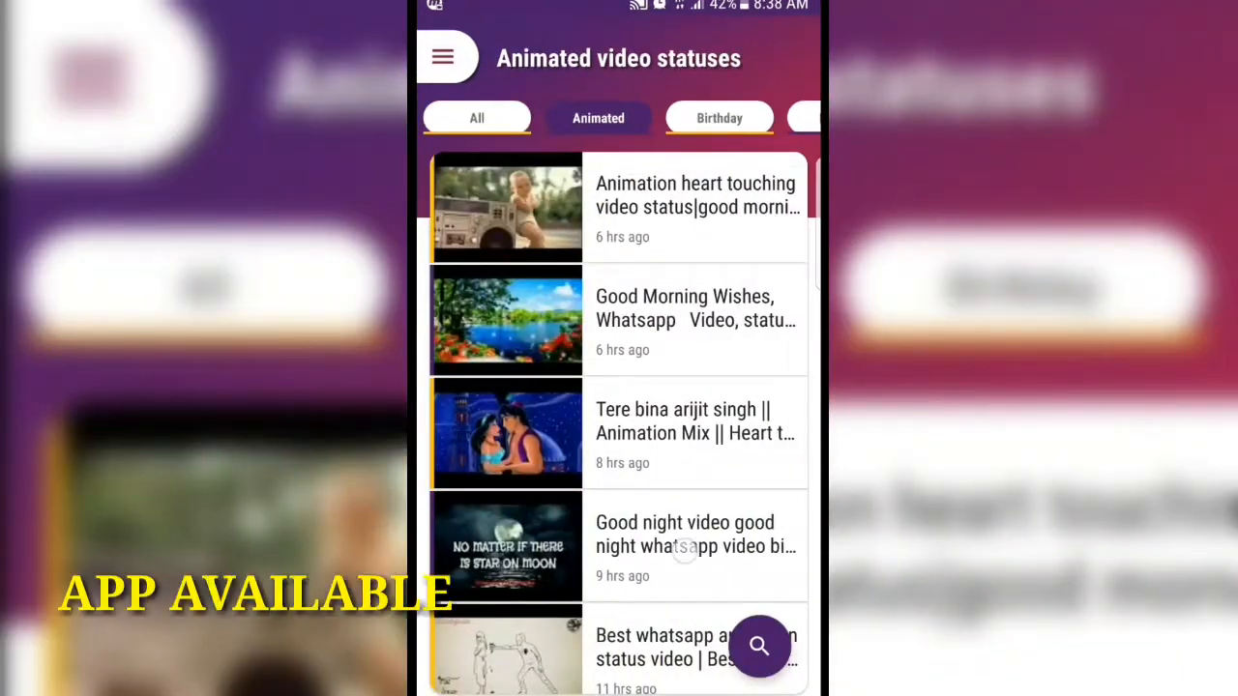
click(719, 117)
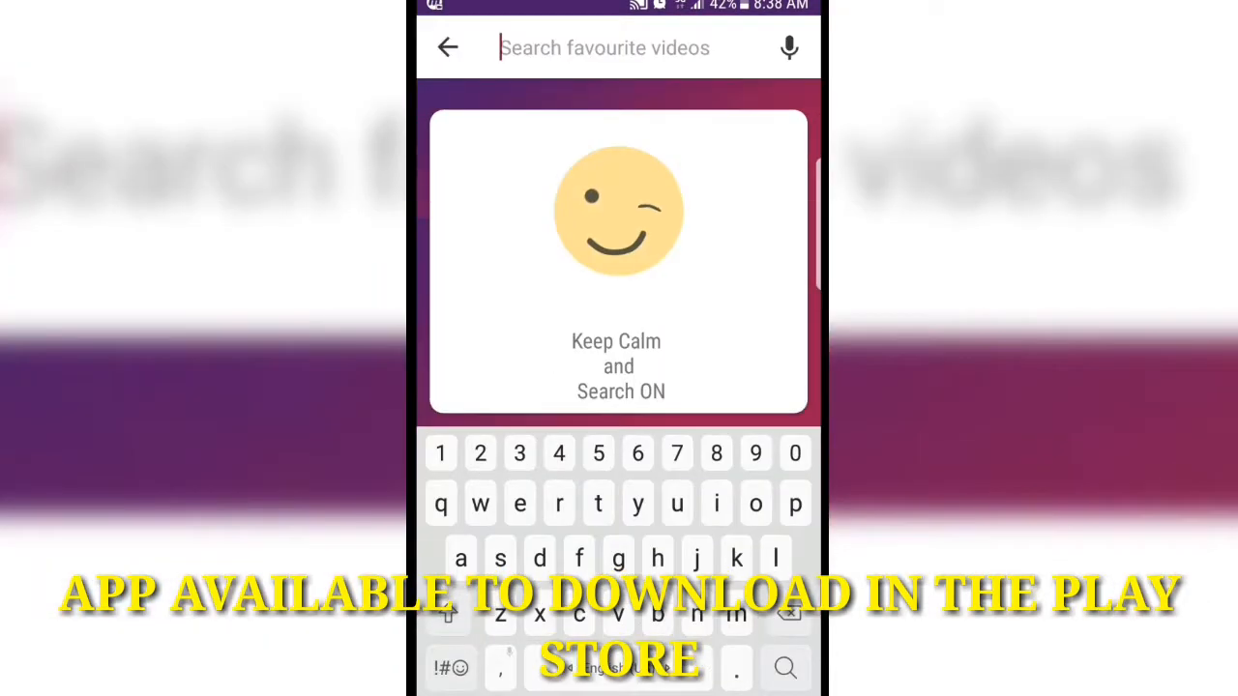
Search for 'love' so a list of love-themed status videos appears
text(h)
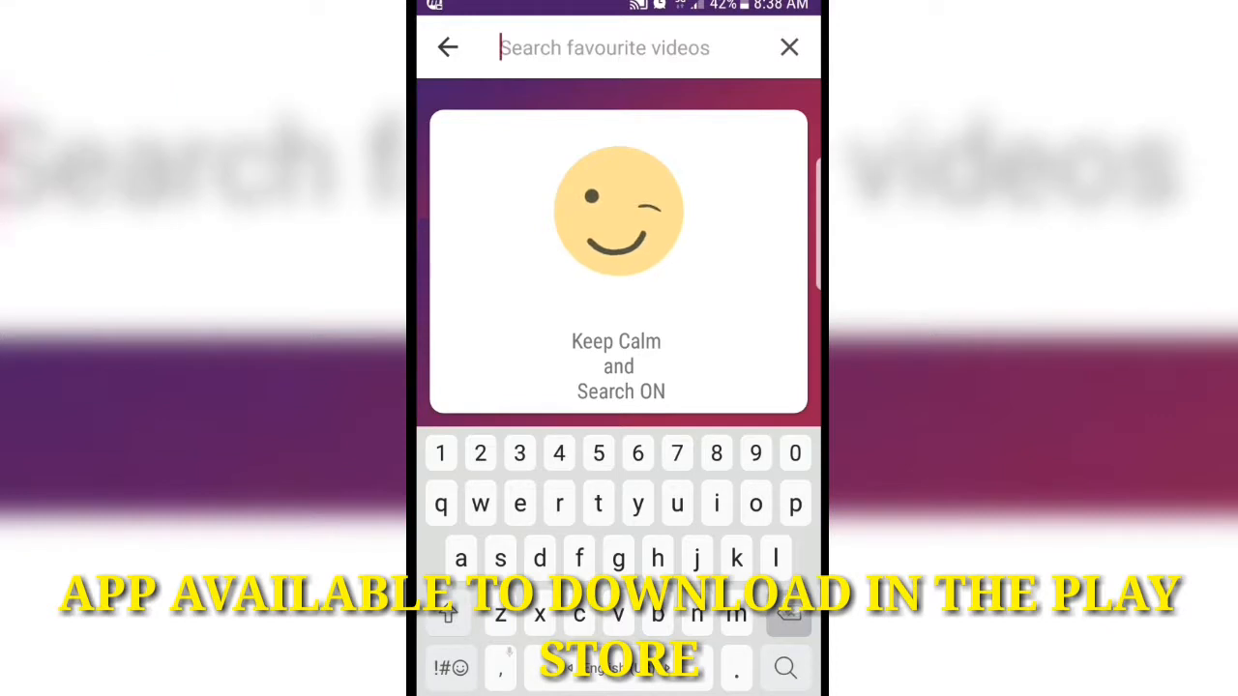
text(love)
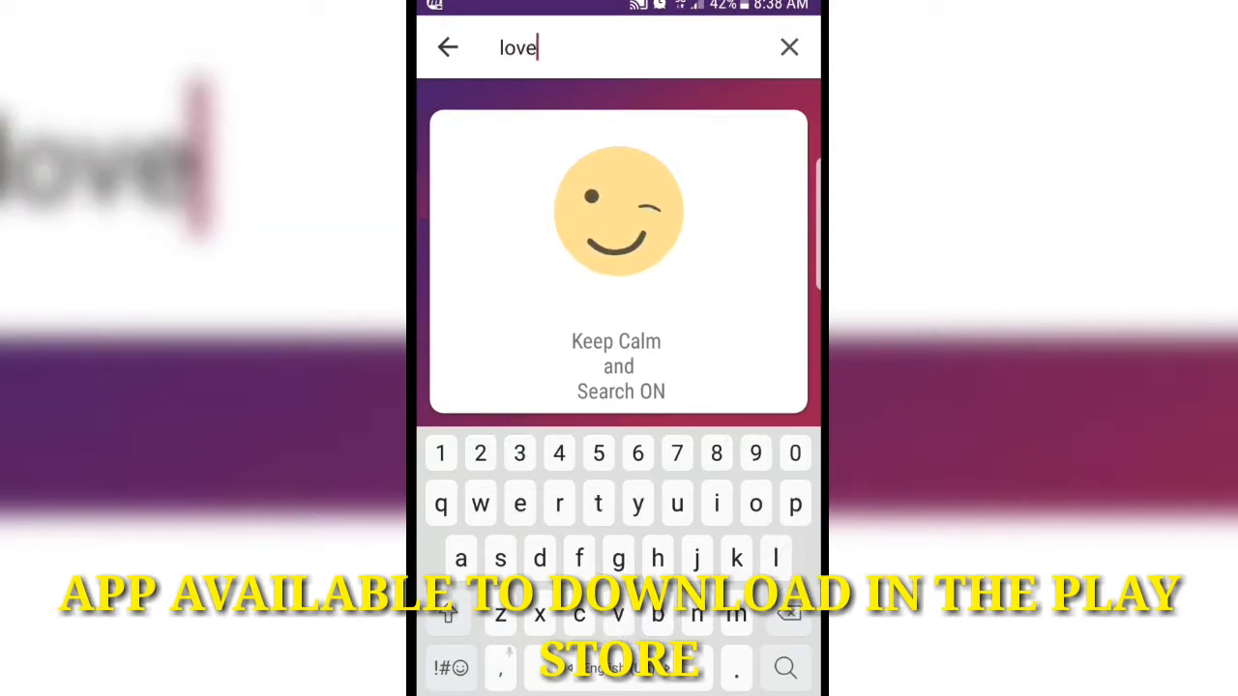
click(786, 668)
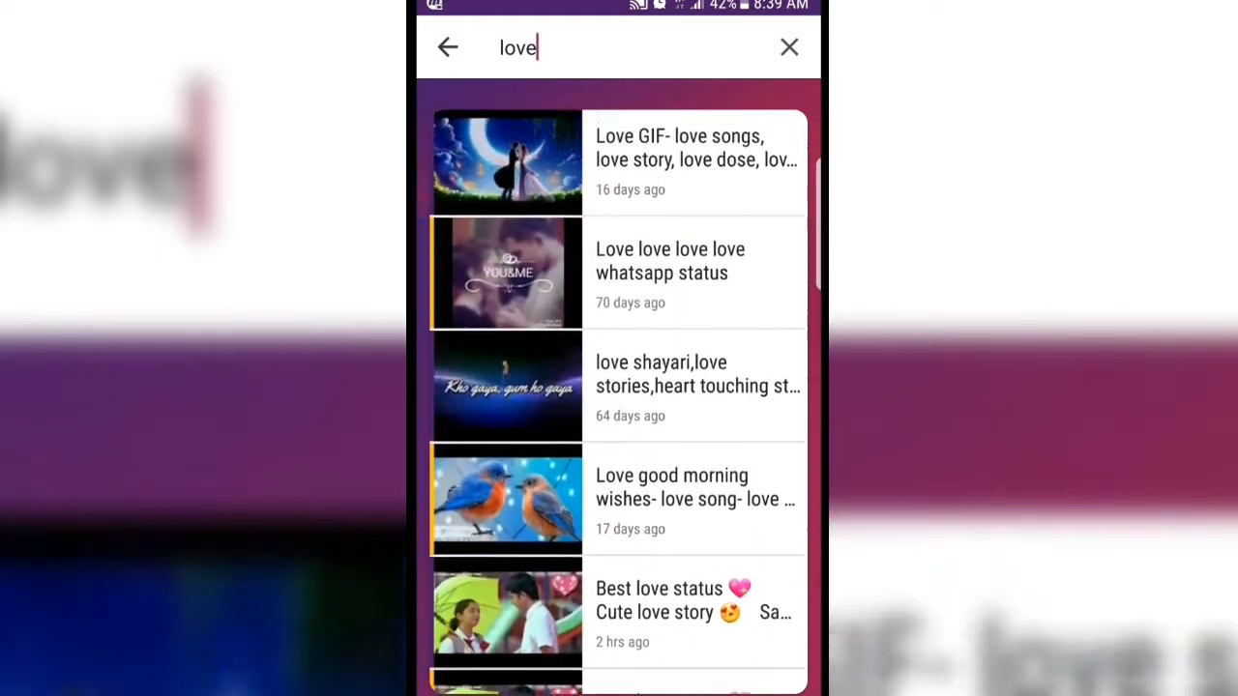
scroll(up, 3)
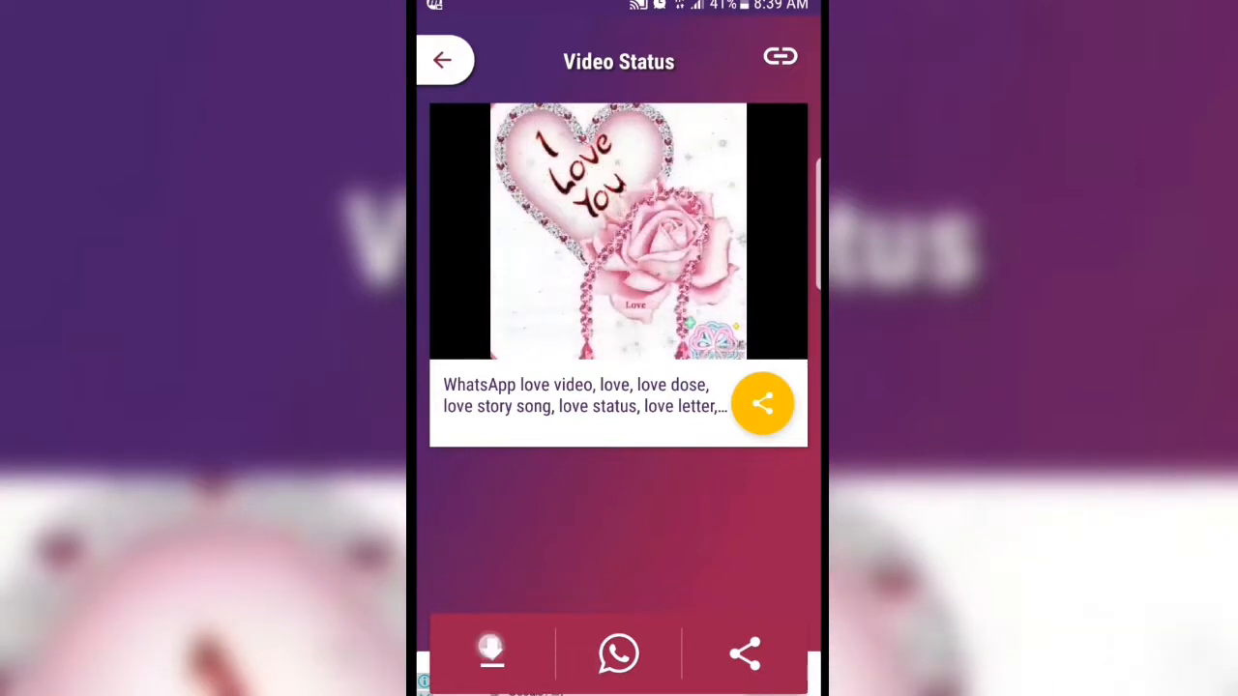
Save the opened love status video to the gallery and go to the app's Settings
click(493, 654)
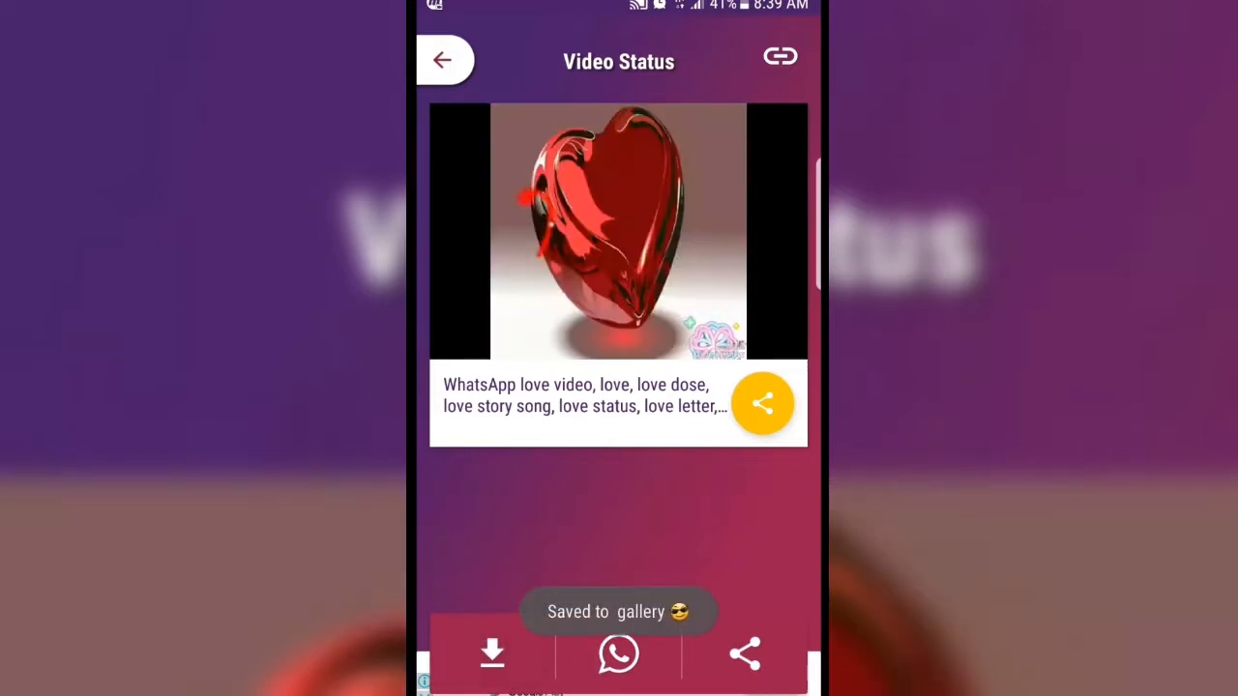
click(443, 60)
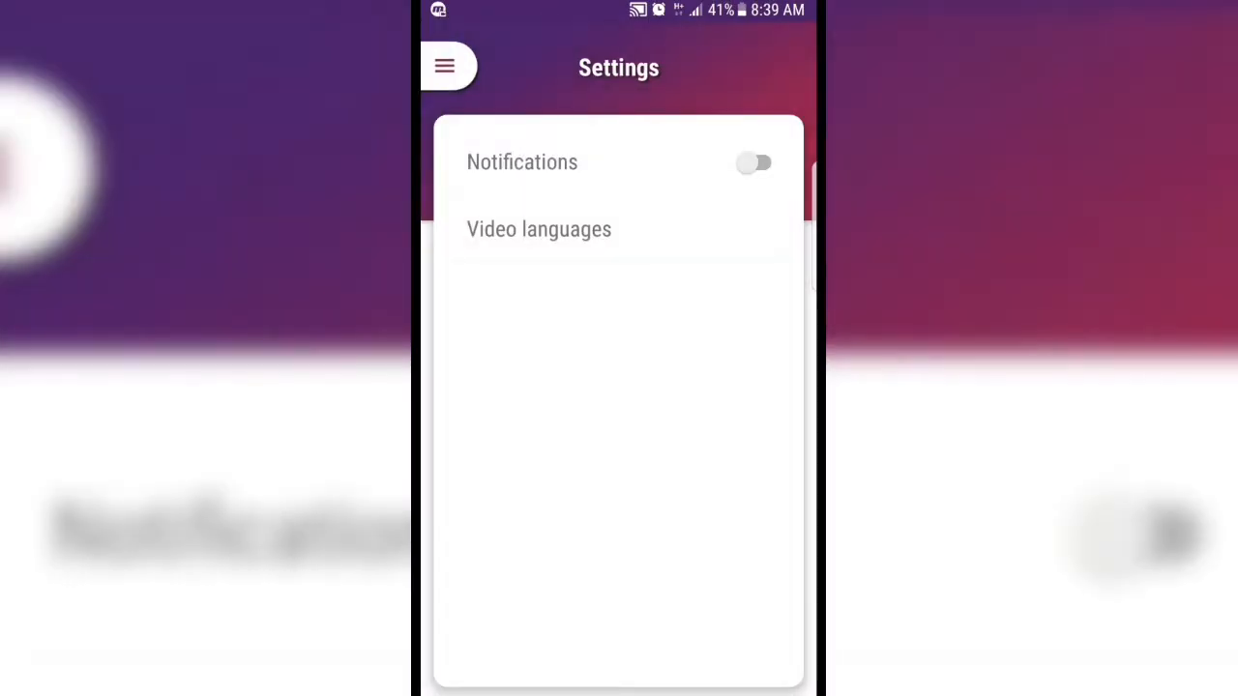
In Video languages, toggle whether Odiya videos are included
click(539, 229)
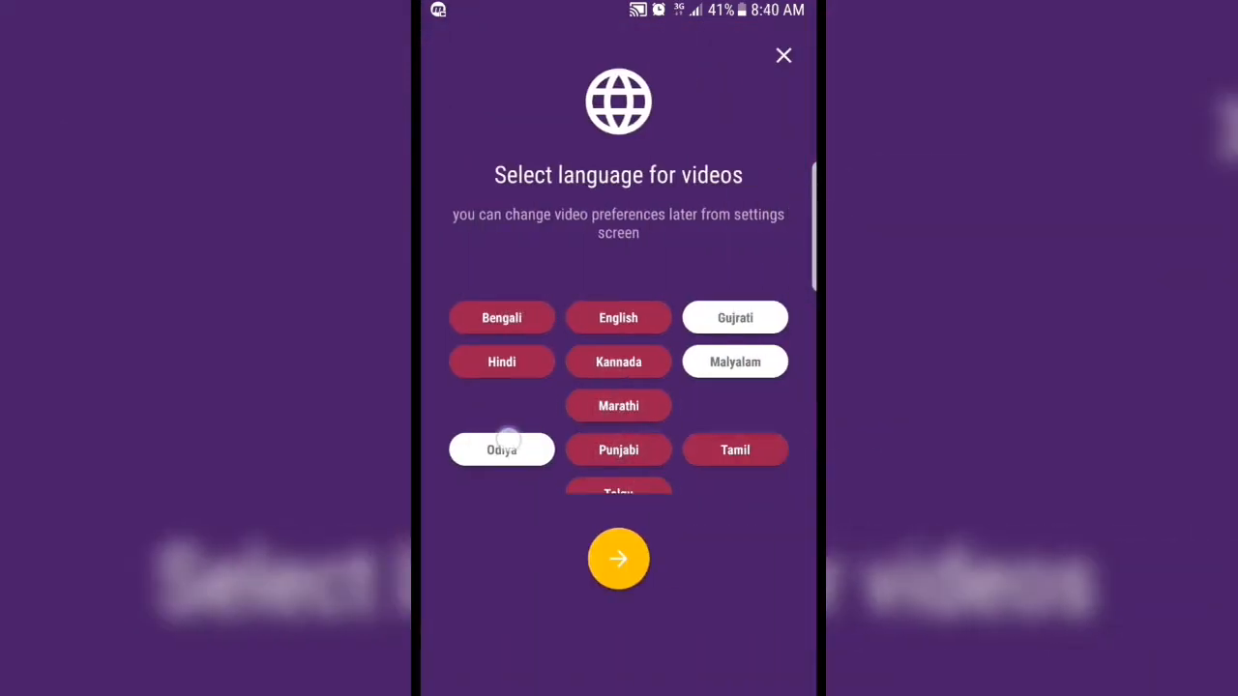
click(618, 559)
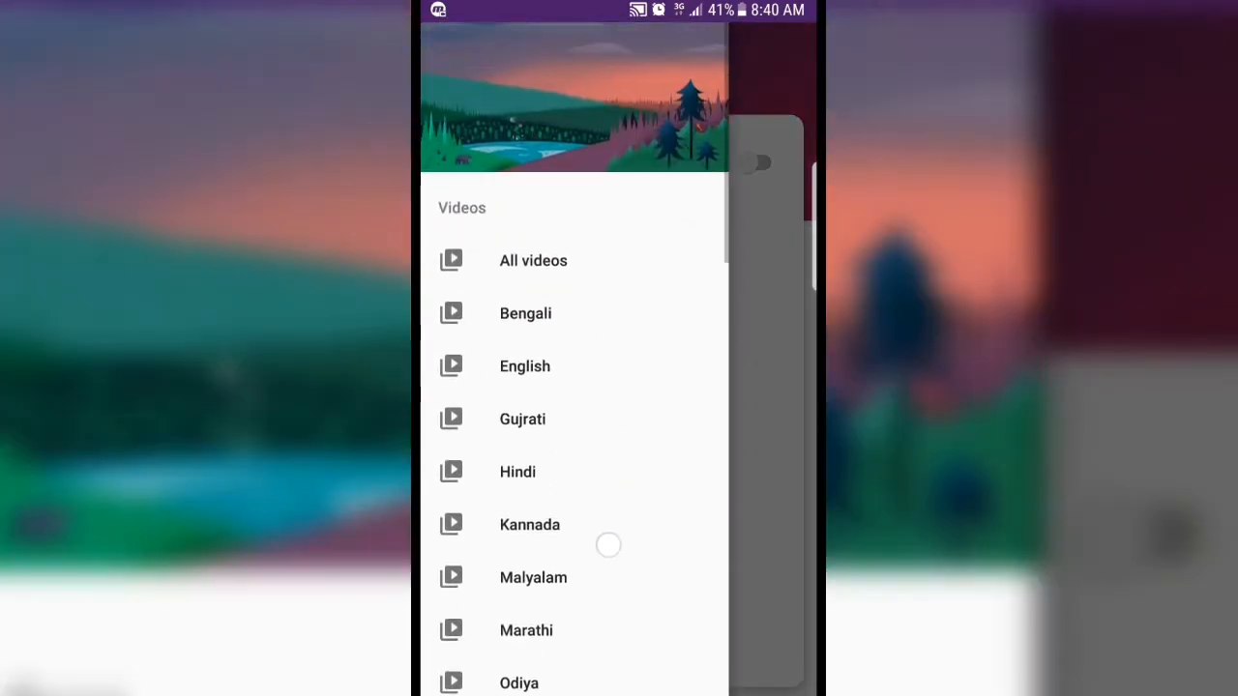
scroll(up, 3)
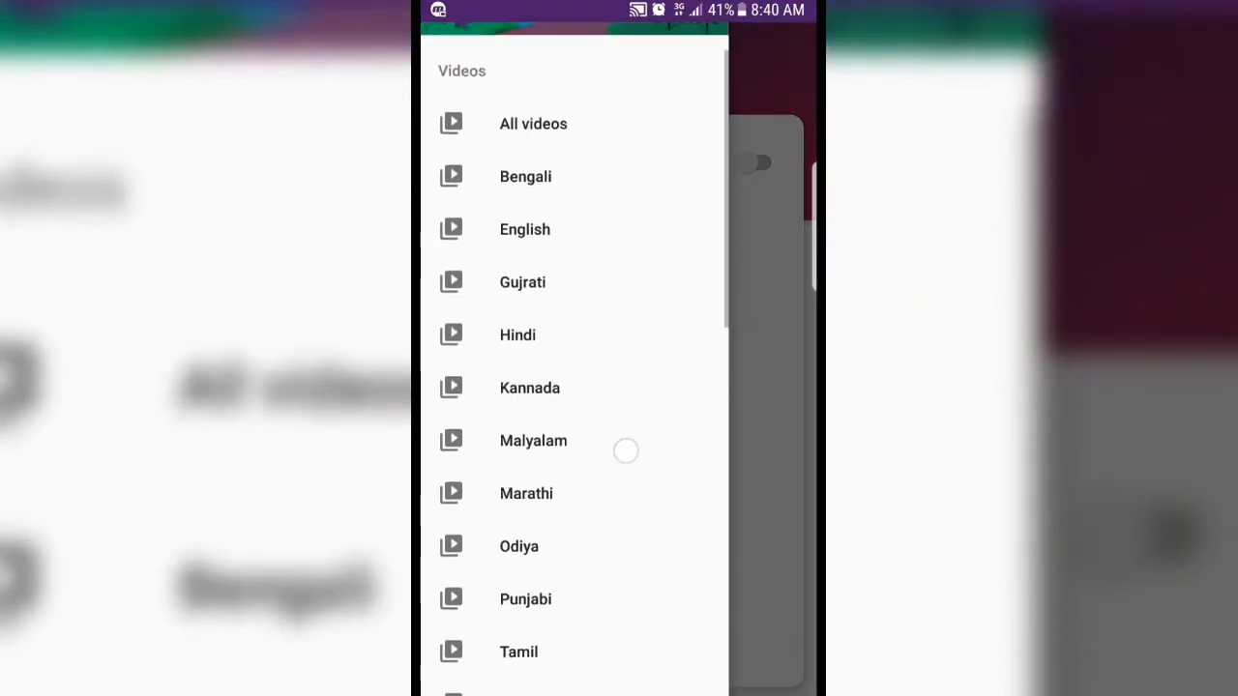
scroll(down, 3)
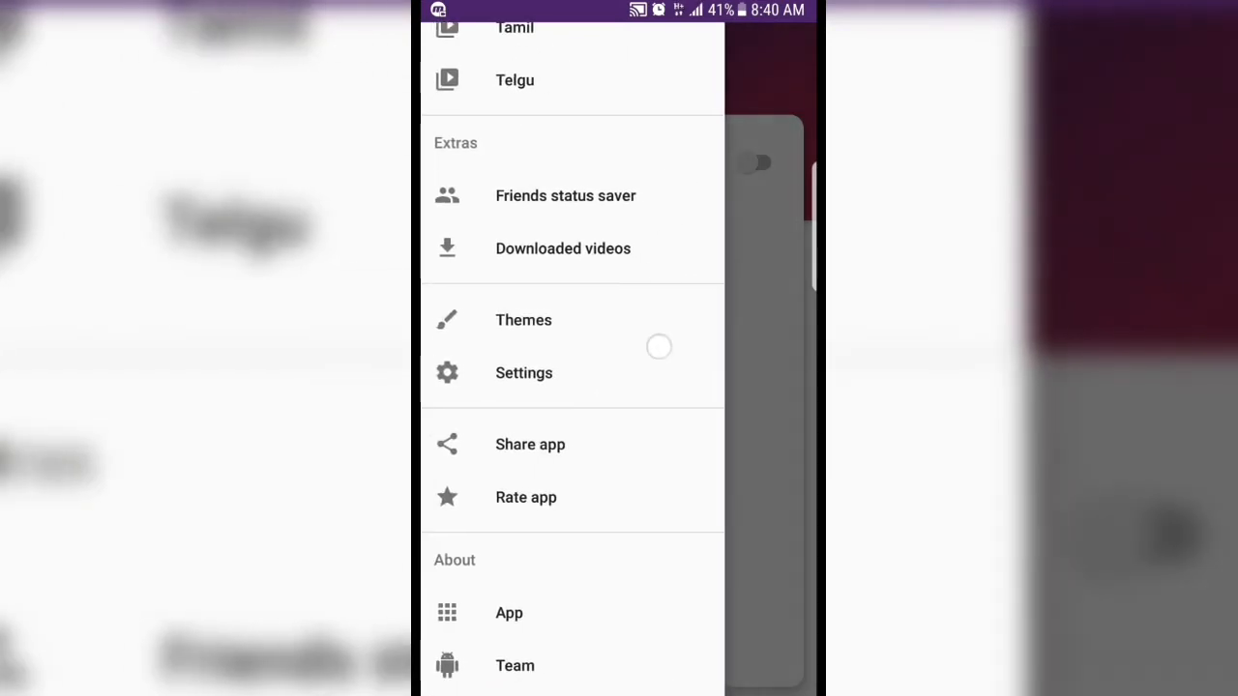
scroll(down, 3)
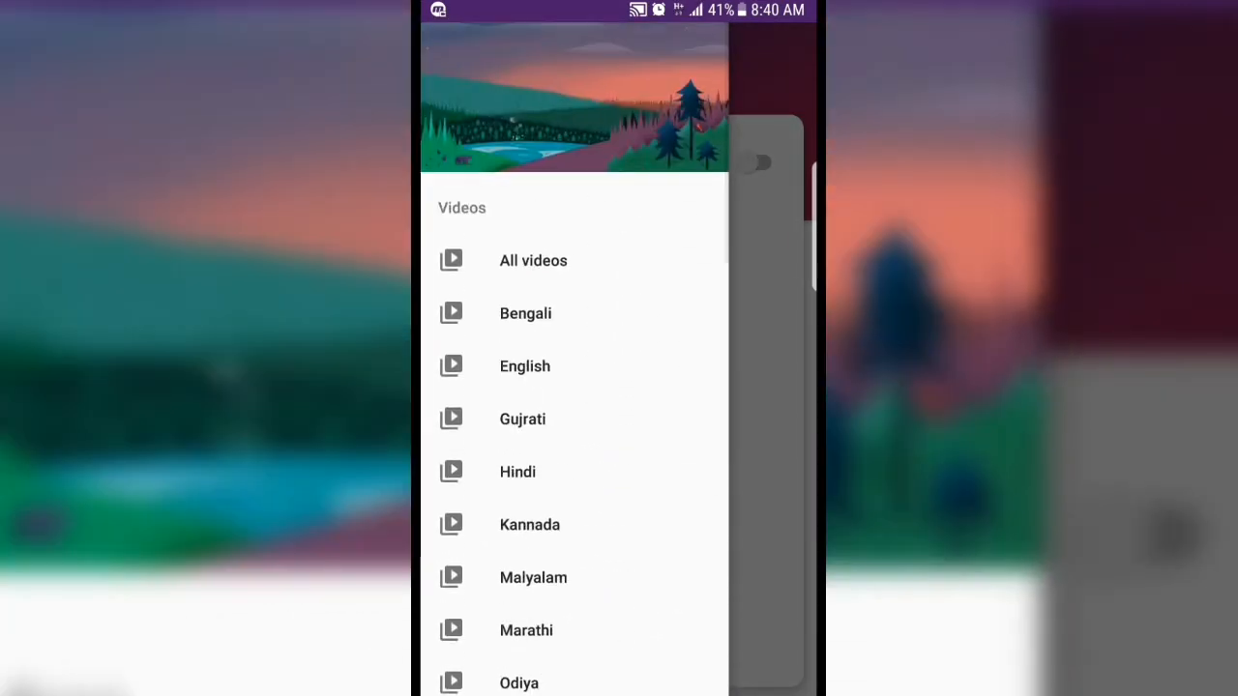